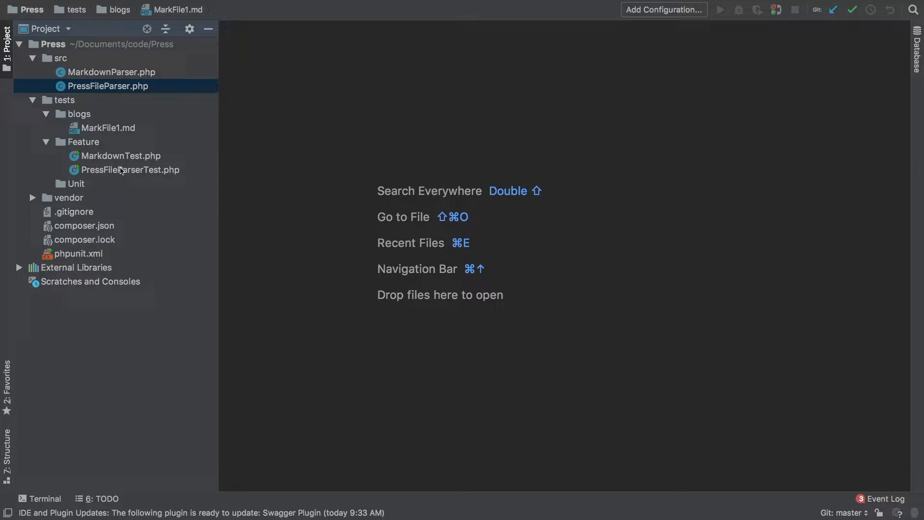
Add a '# Heading' line above the body in MarkFile1.md and close the file.
{"action": "double_click", "coordinate": [107, 128]}
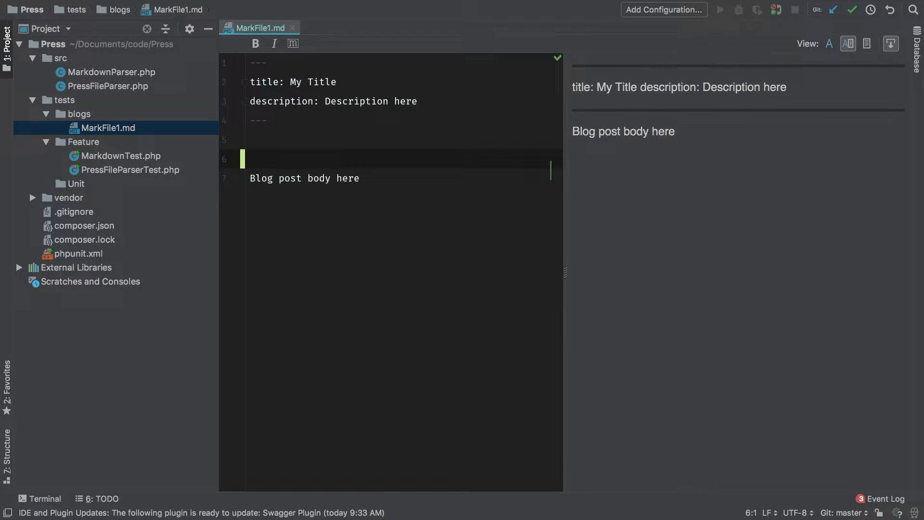
{"action": "type", "text": "# Heading"}
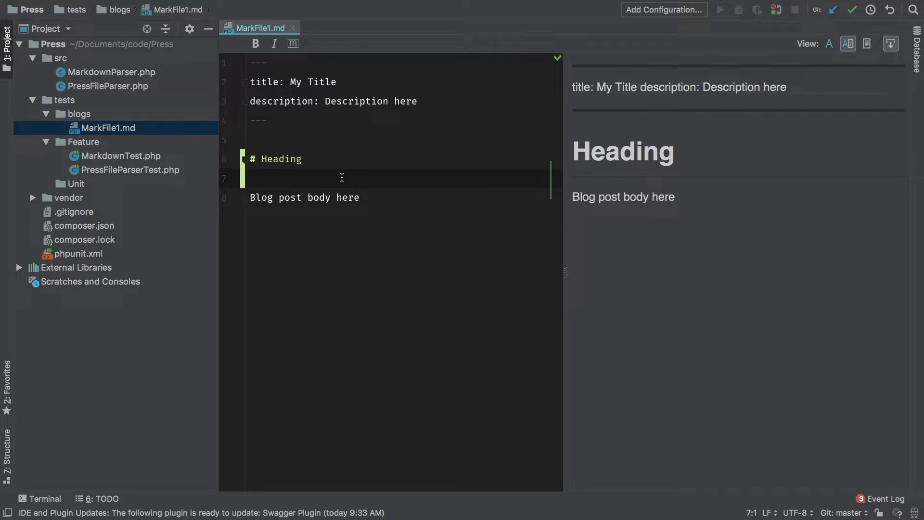
{"action": "left_click", "coordinate": [292, 28]}
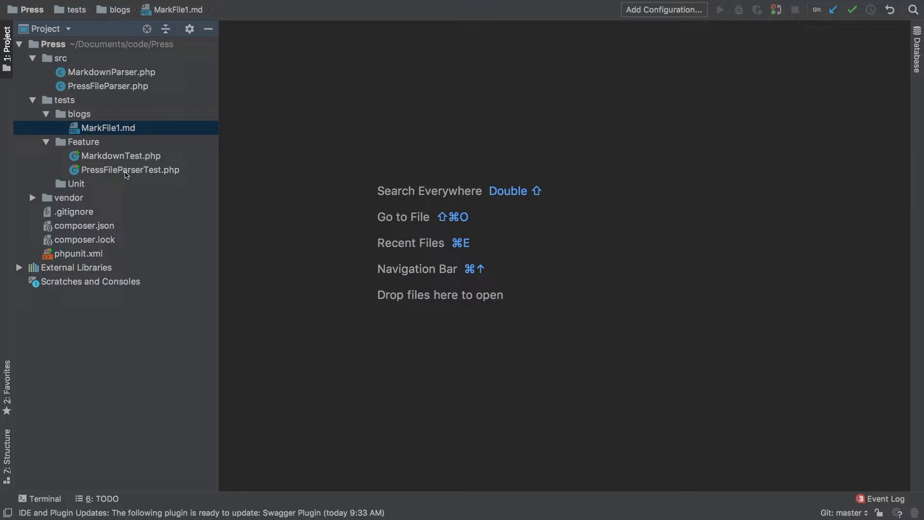
{"action": "double_click", "coordinate": [128, 169]}
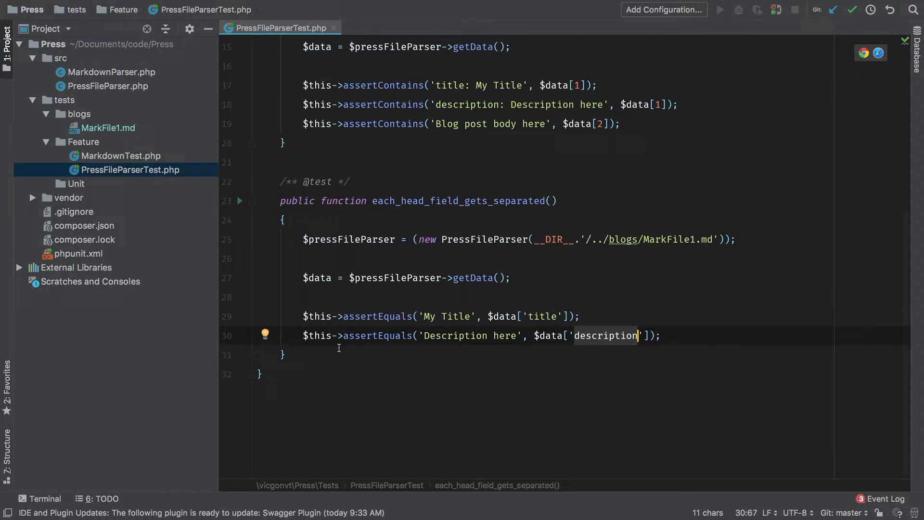
{"action": "type", "text": "test */"}
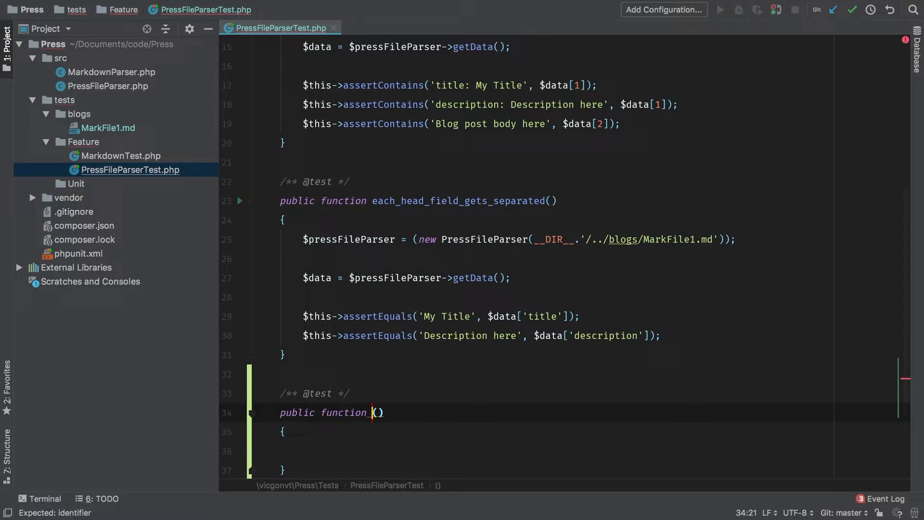
{"action": "type", "text": "the_body"}
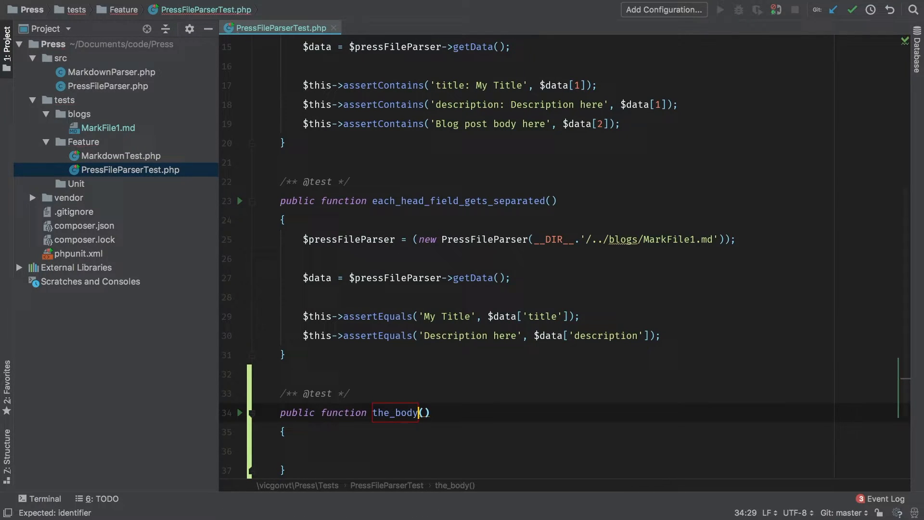
{"action": "type", "text": "_gets_"}
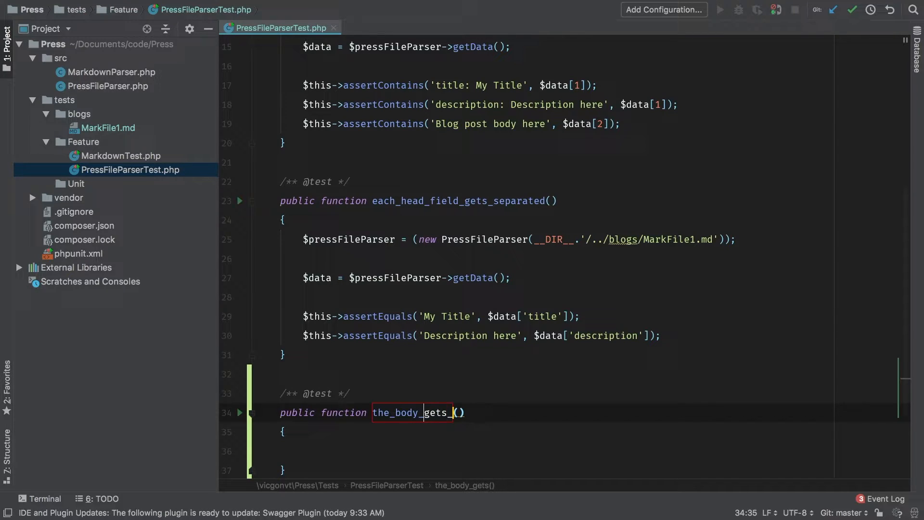
{"action": "type", "text": "saved_and_trimmed"}
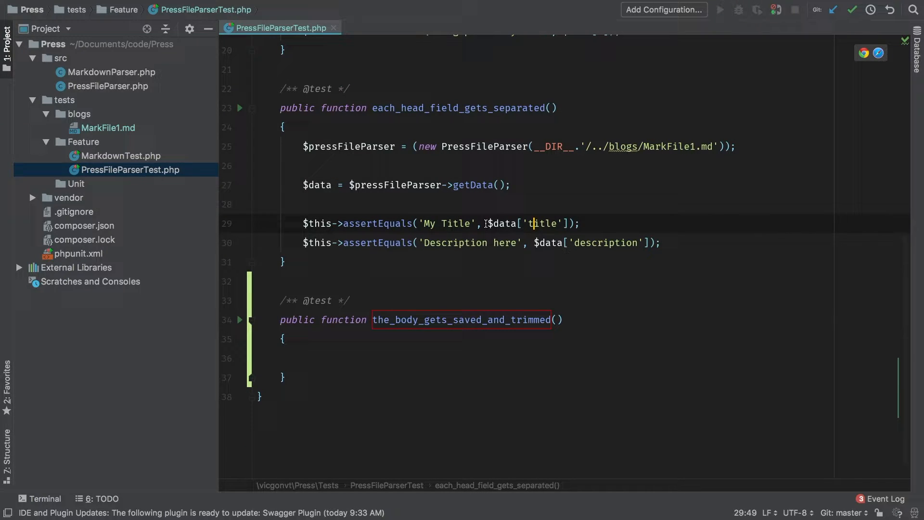
{"action": "double_click", "coordinate": [542, 223]}
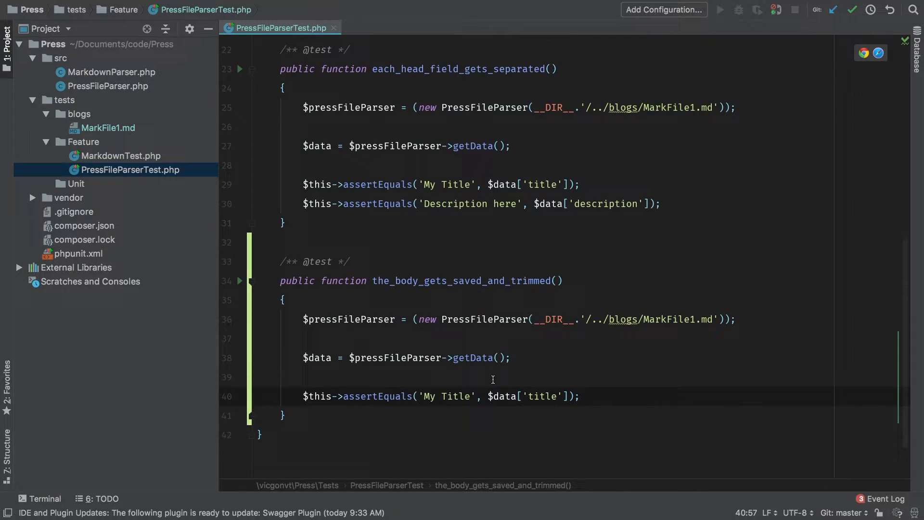
Change the assertion key to 'body' and start the expected string with '# Heading'.
{"action": "double_click", "coordinate": [542, 396]}
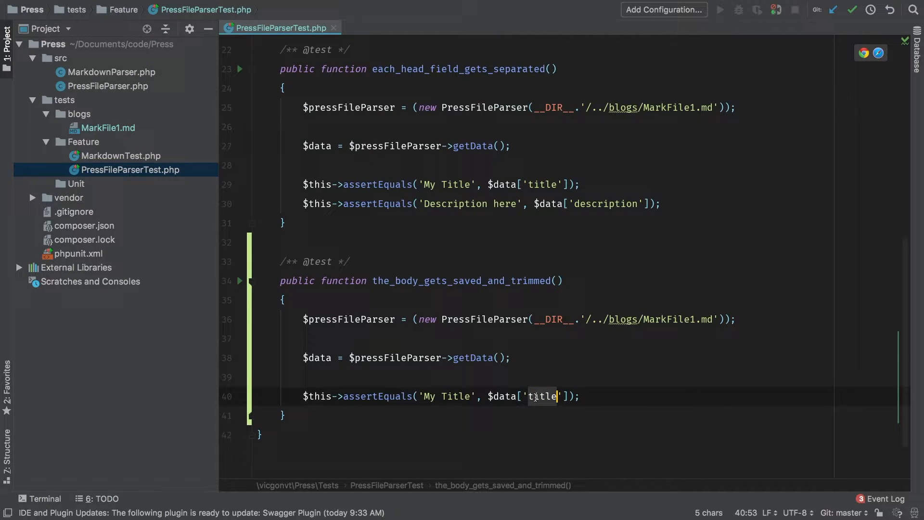
{"action": "type", "text": "body"}
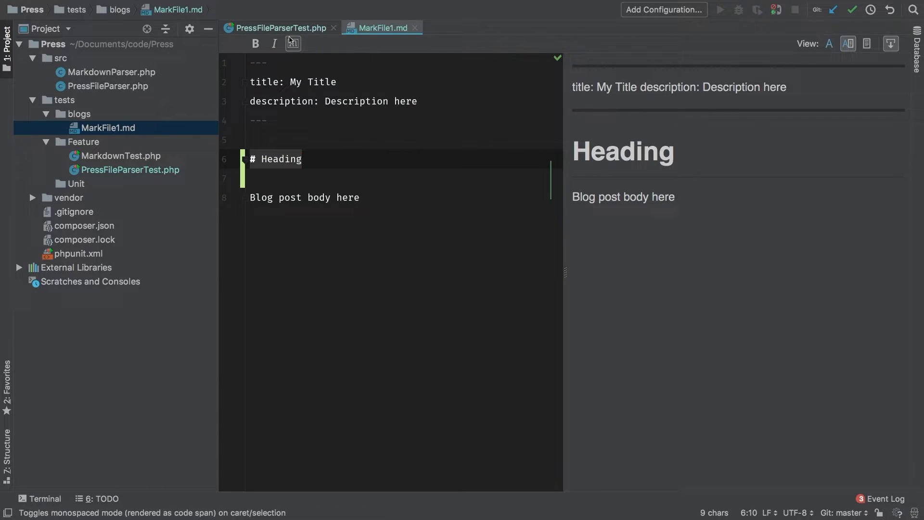
{"action": "left_click", "coordinate": [274, 28]}
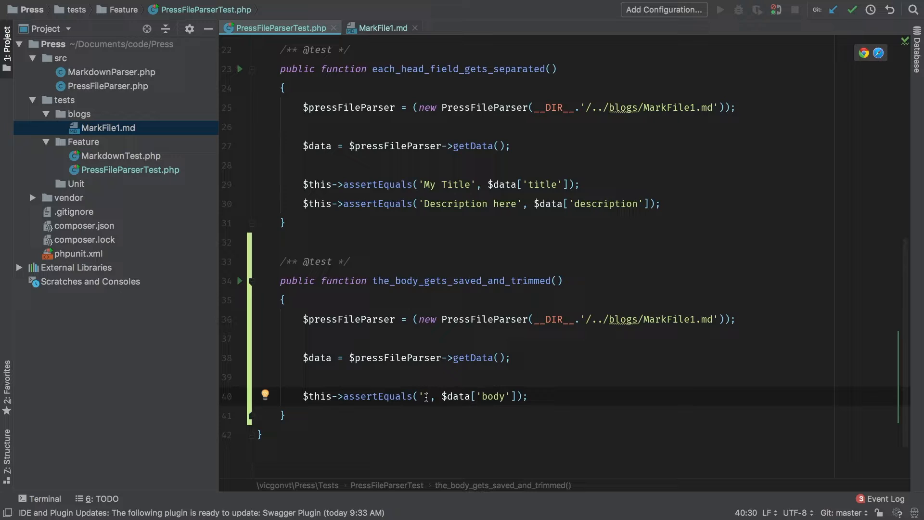
{"action": "type", "text": "# Heading"}
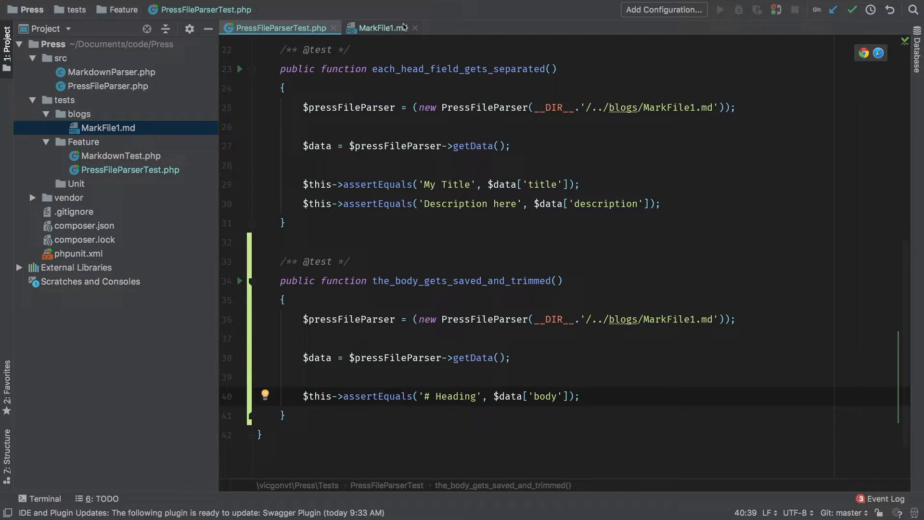
Complete the expected body as "# Heading\n\nBlog post body here", copied from MarkFile1.md.
{"action": "left_click", "coordinate": [381, 27]}
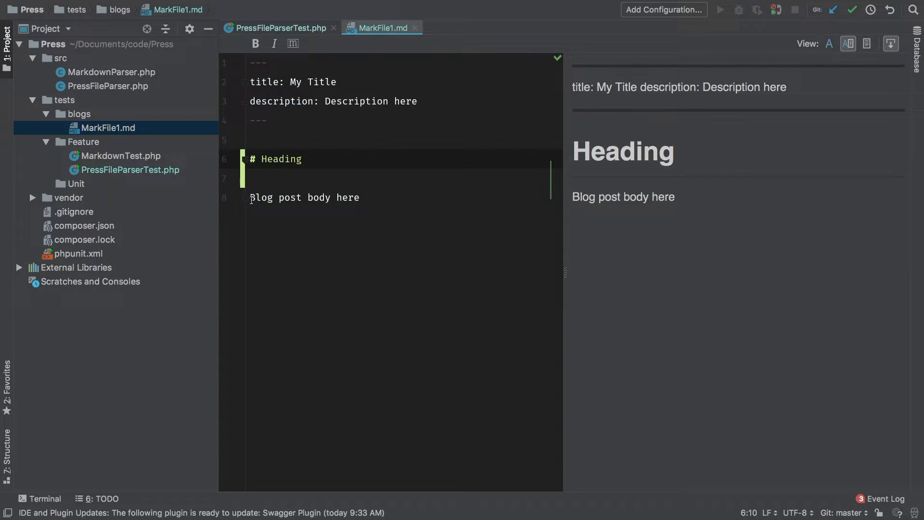
{"action": "left_click", "coordinate": [255, 197]}
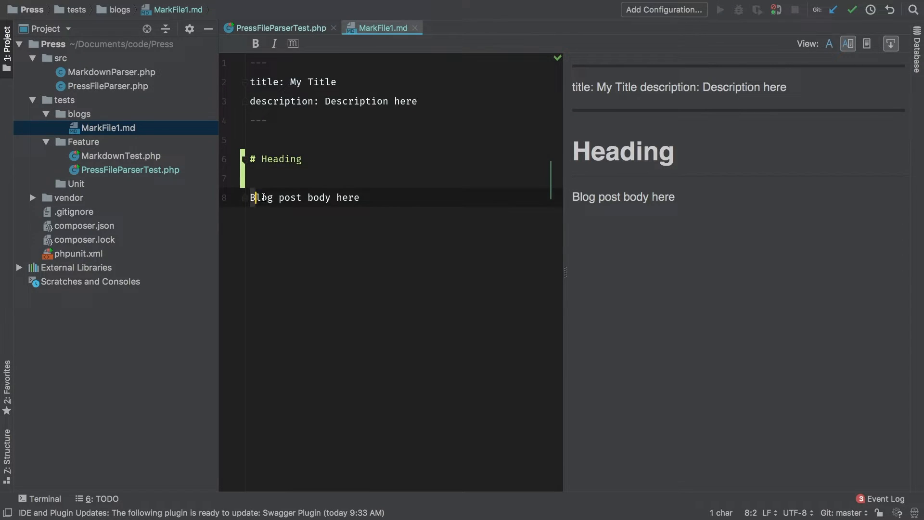
{"action": "triple_click", "coordinate": [304, 197]}
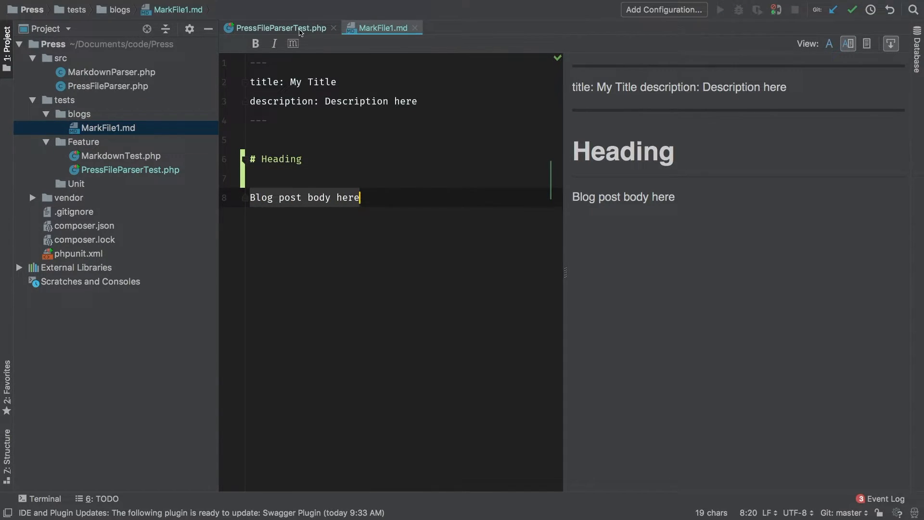
{"action": "left_click", "coordinate": [275, 28]}
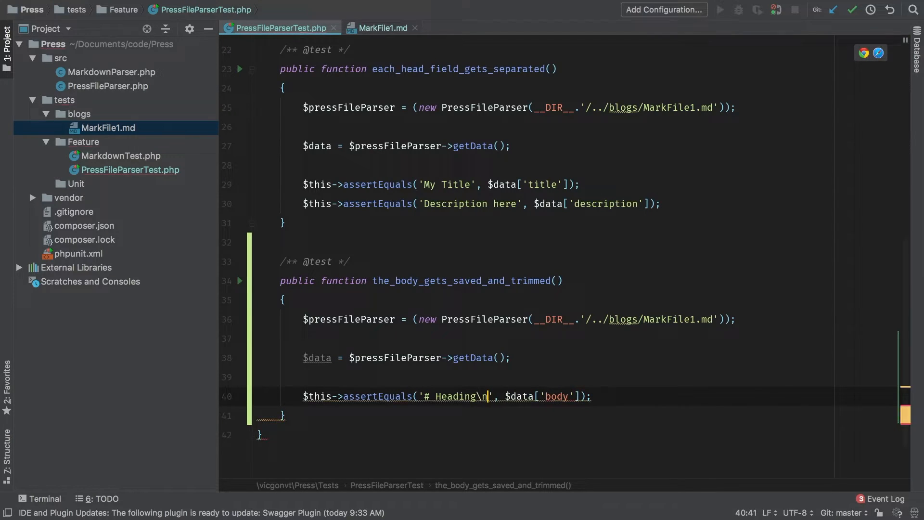
{"action": "type", "text": "\\n"}
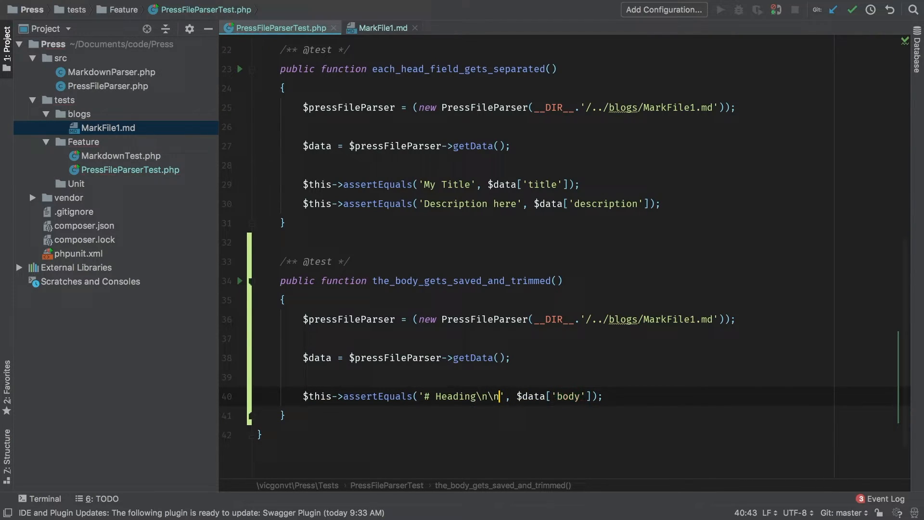
{"action": "type", "text": "Blog post body here"}
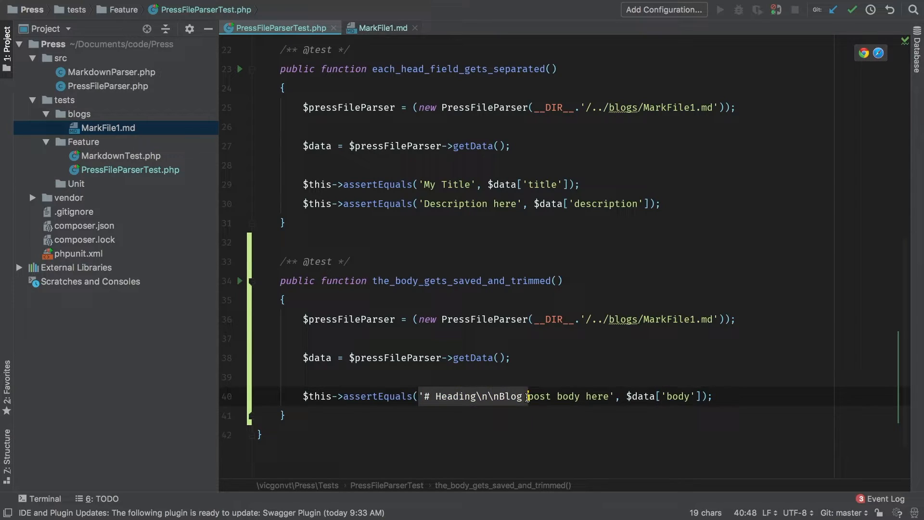
{"action": "type", "text": "post body here"}
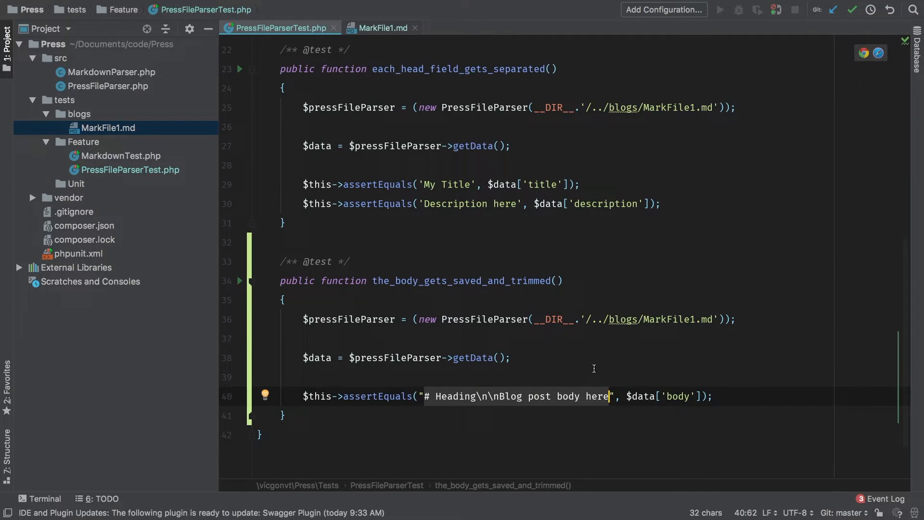
Open PressFileParser.php and start a new line after the foreach loop in explodeData.
{"action": "double_click", "coordinate": [460, 280]}
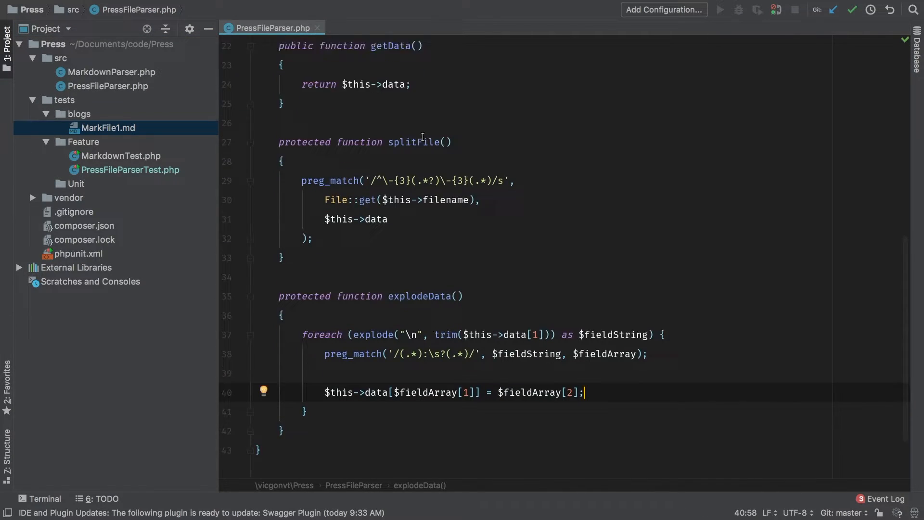
{"action": "scroll", "scroll_direction": "down", "scroll_amount": 3}
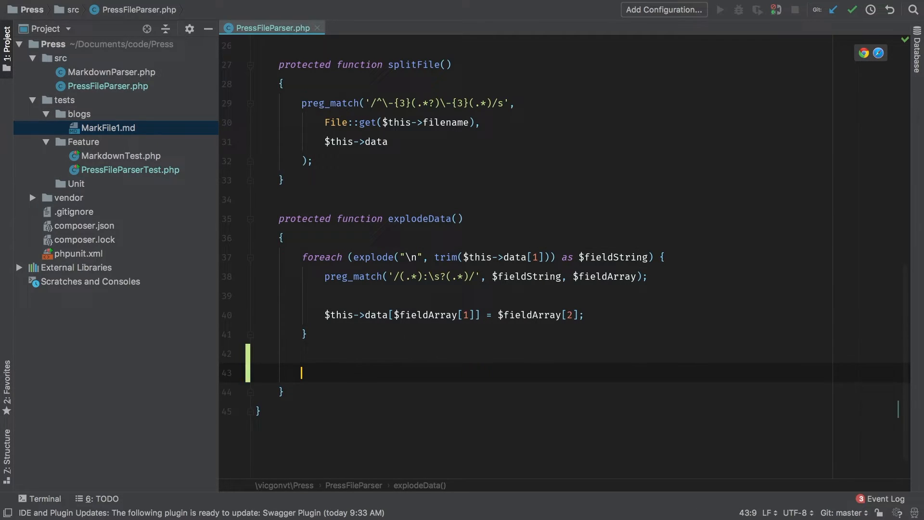
Assign $this->data['body'] = $this->data[2] inside explodeData.
{"action": "type", "text": "dd($this->"}
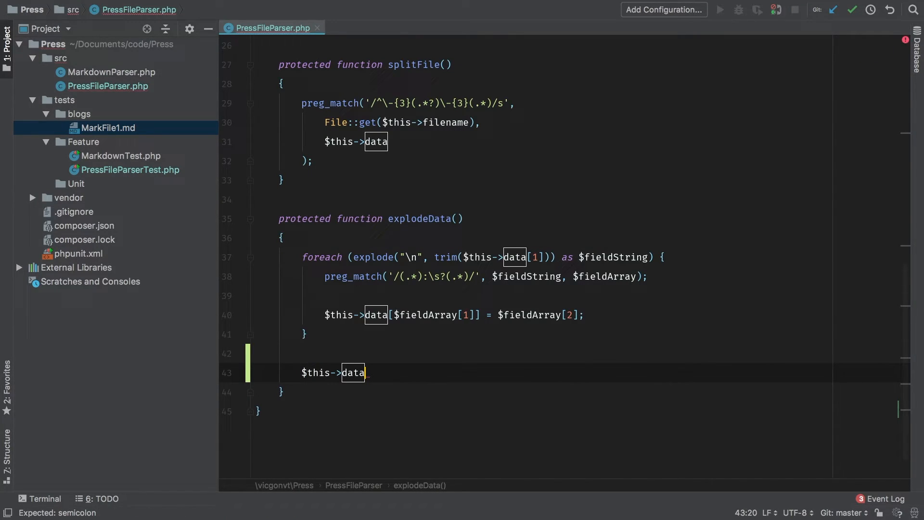
{"action": "type", "text": "['b']"}
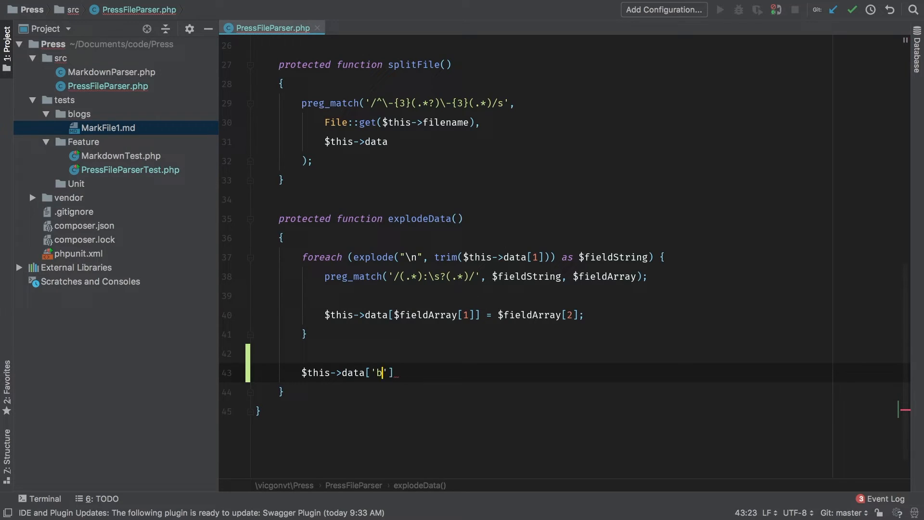
{"action": "type", "text": "ody'] ="}
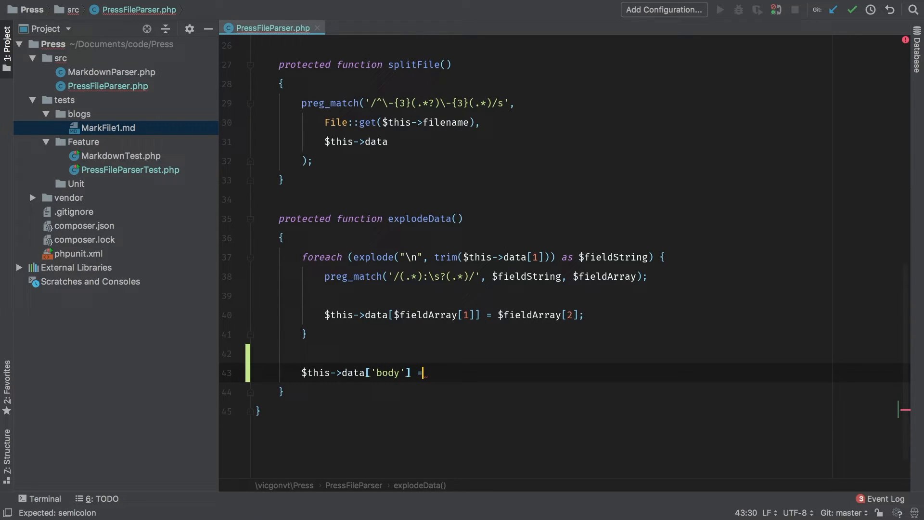
{"action": "type", "text": "$this->dat"}
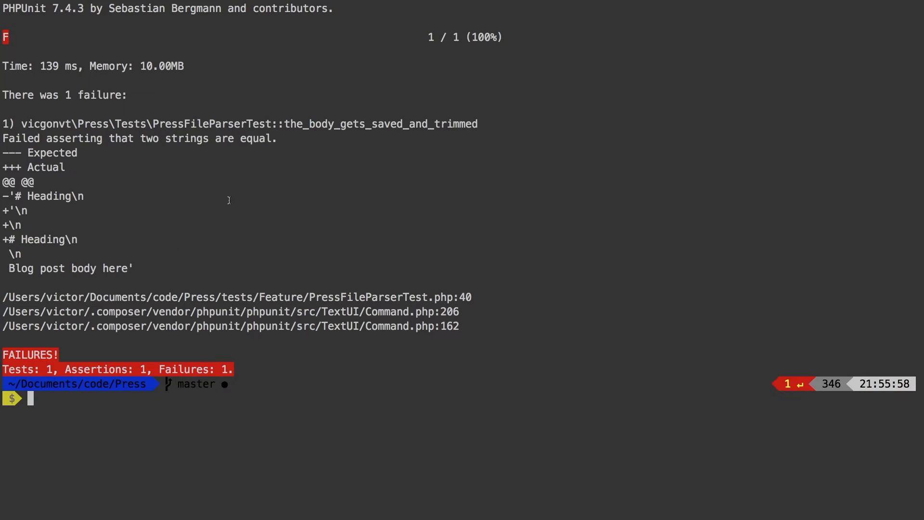
{"action": "mouse_move", "coordinate": [40, 189]}
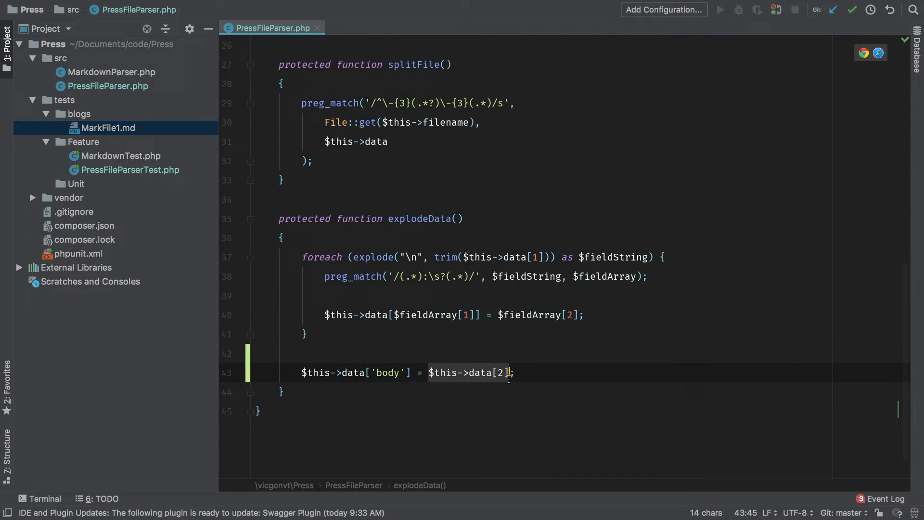
Inspect data[2] with a temporary dd(), then wrap the data['body'] assignment in trim().
{"action": "type", "text": "dd"}
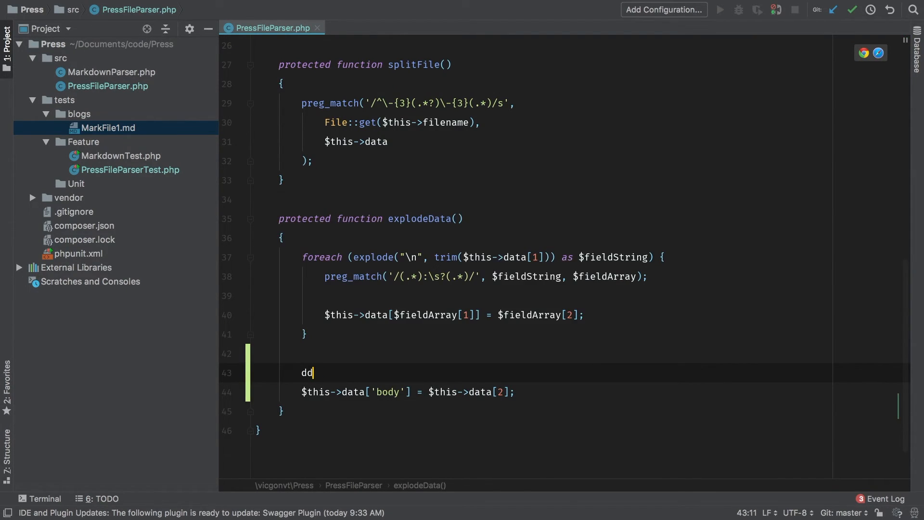
{"action": "type", "text": "($this->data[2]);"}
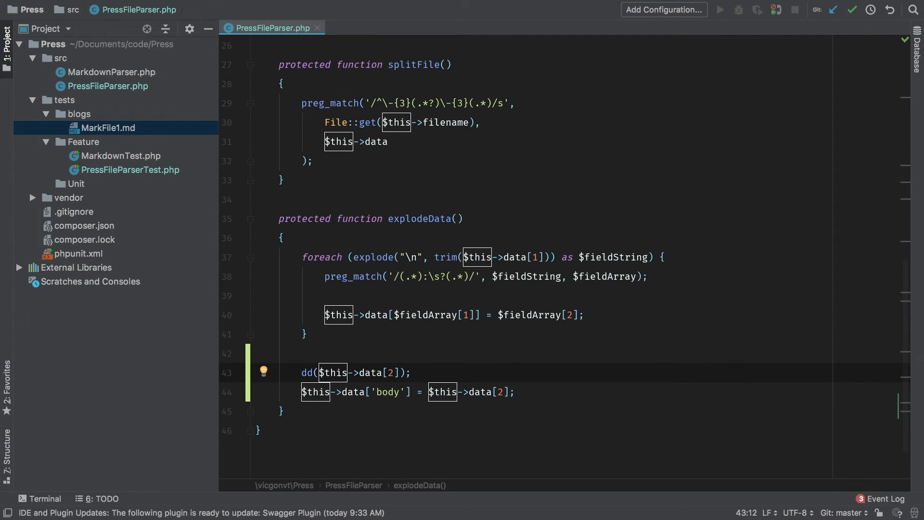
{"action": "type", "text": "trim("}
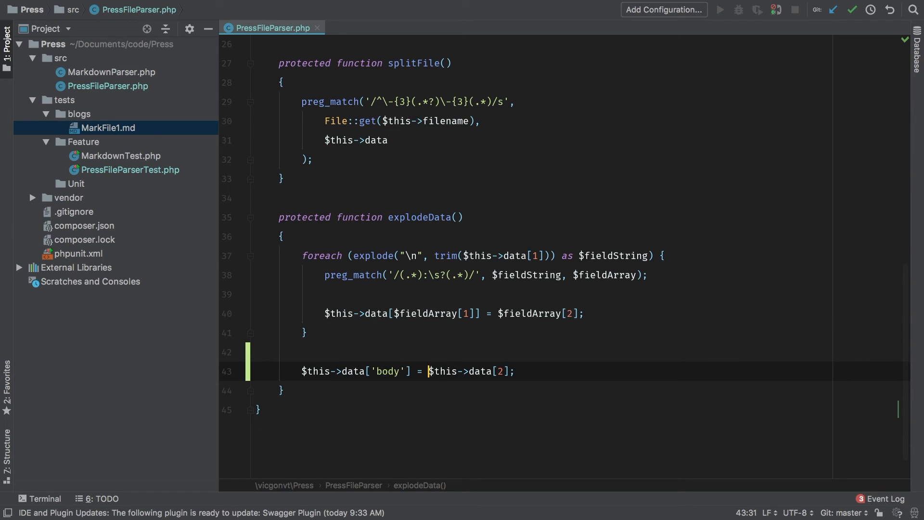
{"action": "type", "text": "trim("}
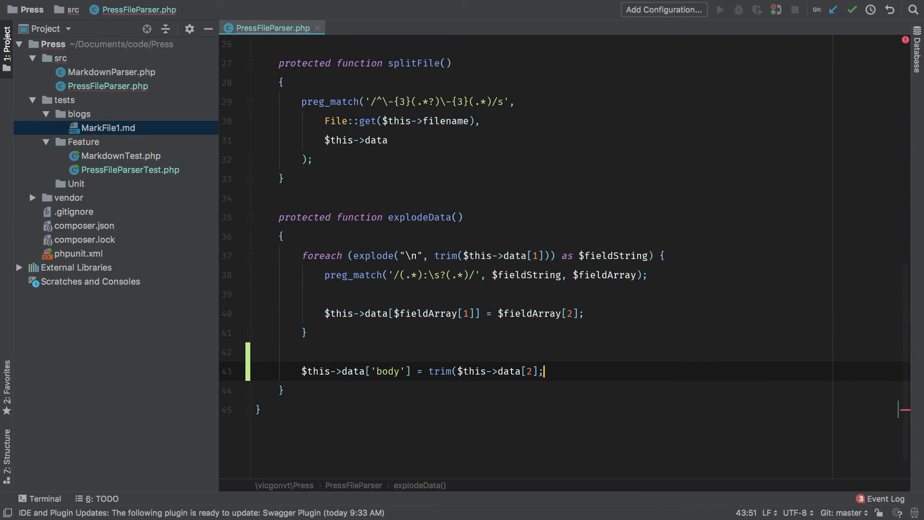